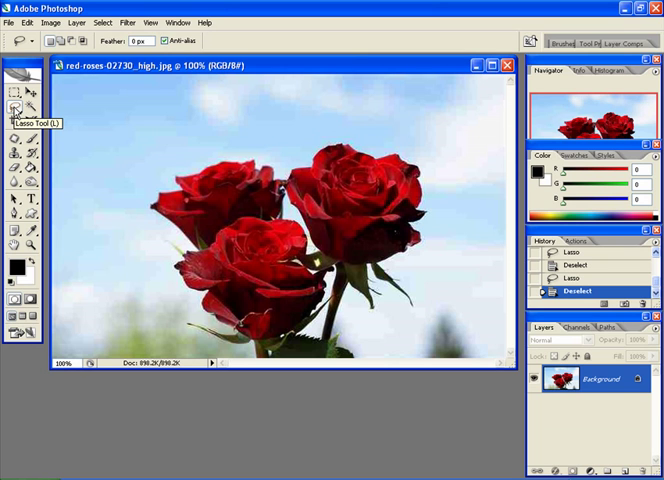
mouse_move(16, 96)
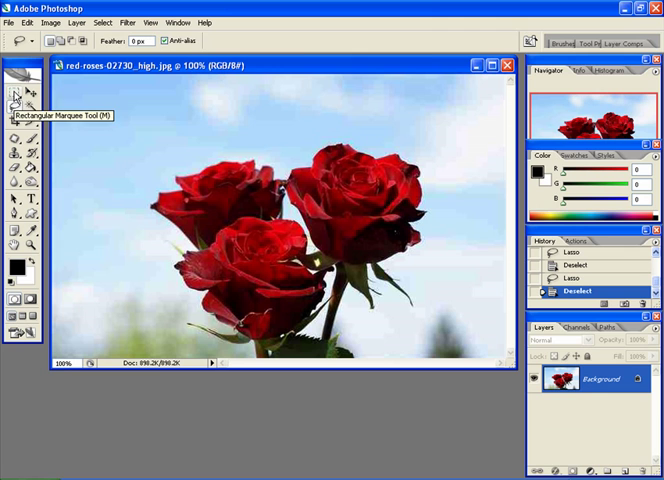
- Outline the upper right rose and its stem with the Lasso Tool
click(14, 72)
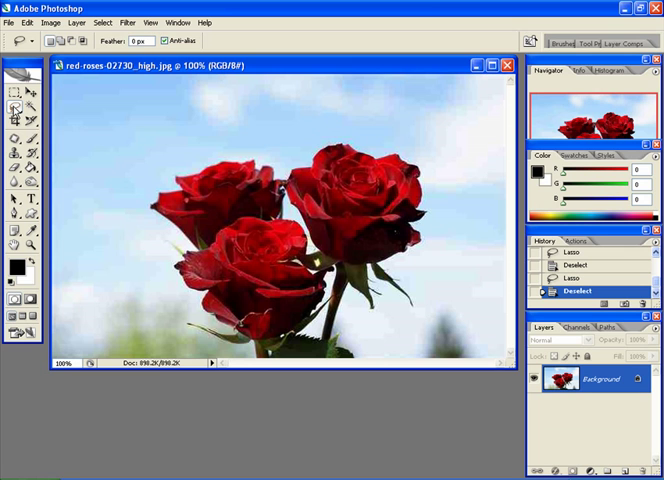
click(16, 106)
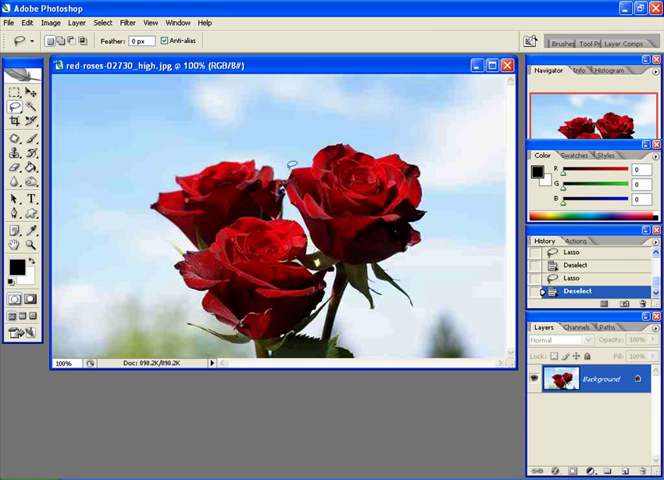
mouse_move(348, 304)
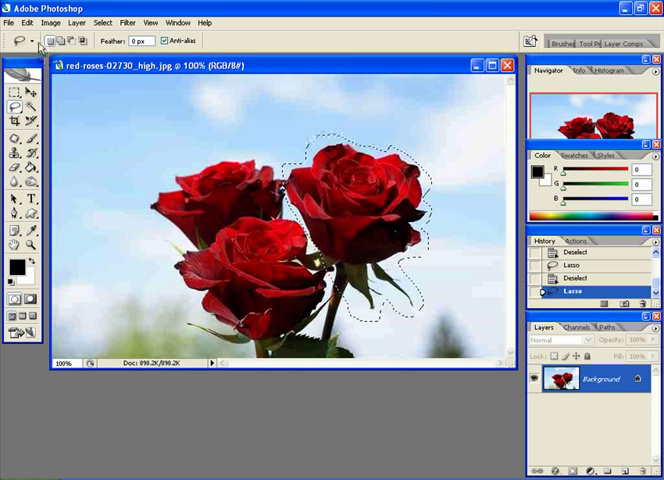
- Copy the selected rose via Edit > Copy for pasting onto its own layer
click(26, 22)
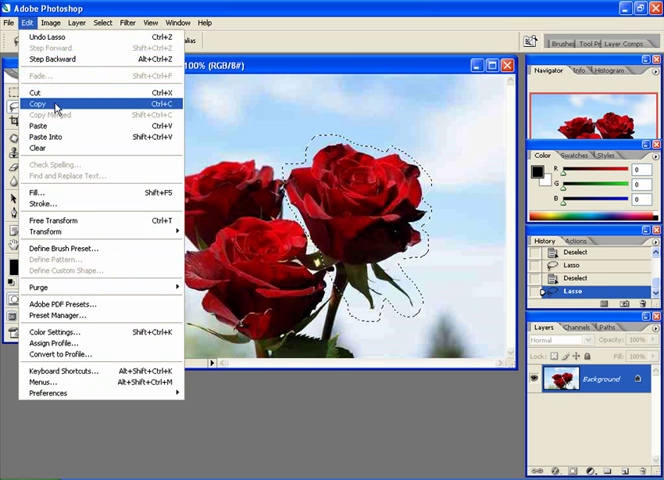
click(46, 120)
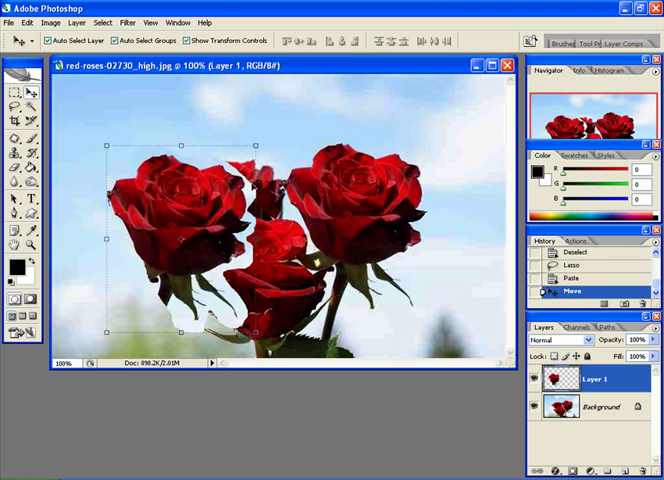
mouse_move(210, 262)
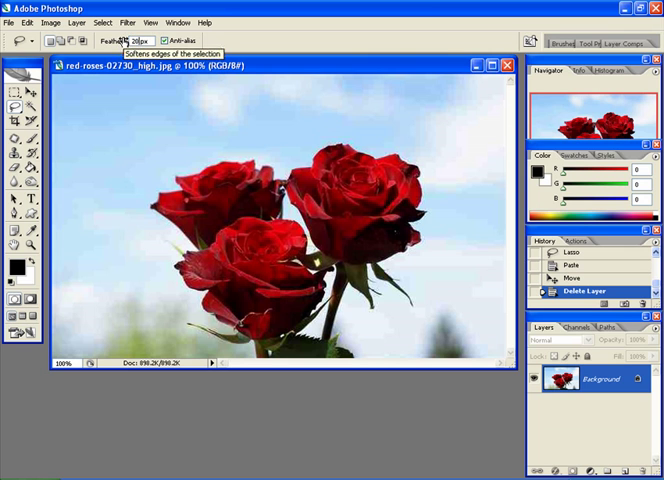
mouse_move(292, 156)
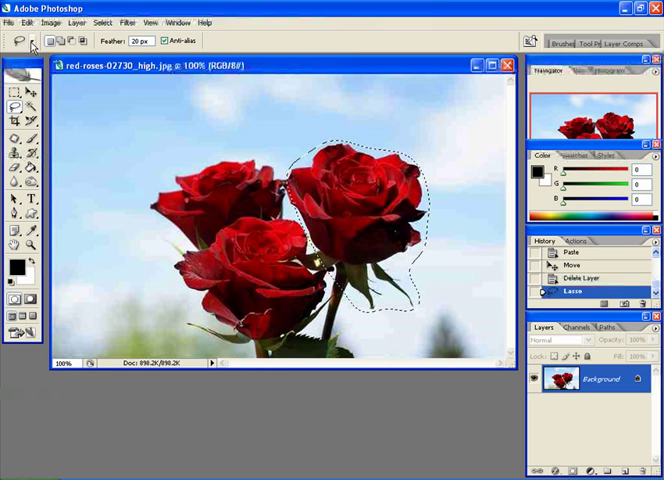
- Copy the feathered rose selection and paste more copies onto separate layers across the photo
click(26, 22)
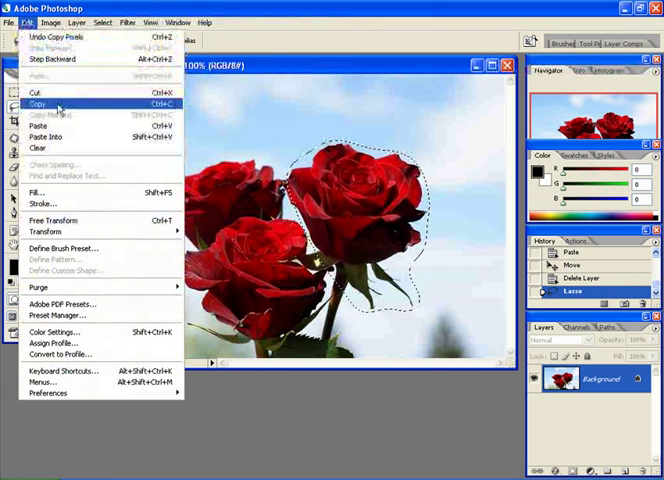
click(36, 124)
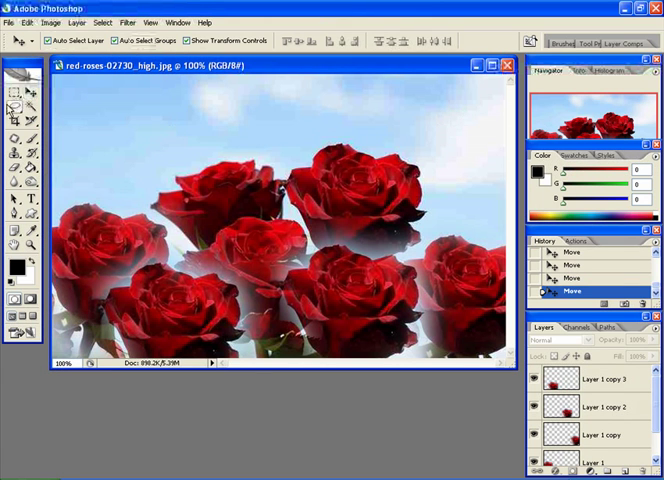
click(12, 100)
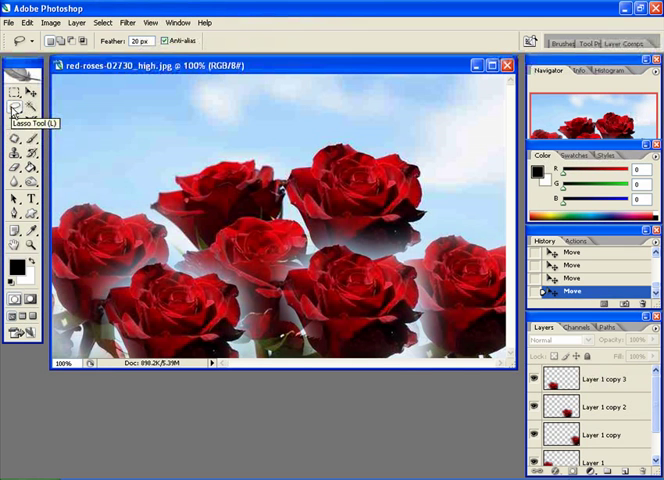
mouse_move(164, 88)
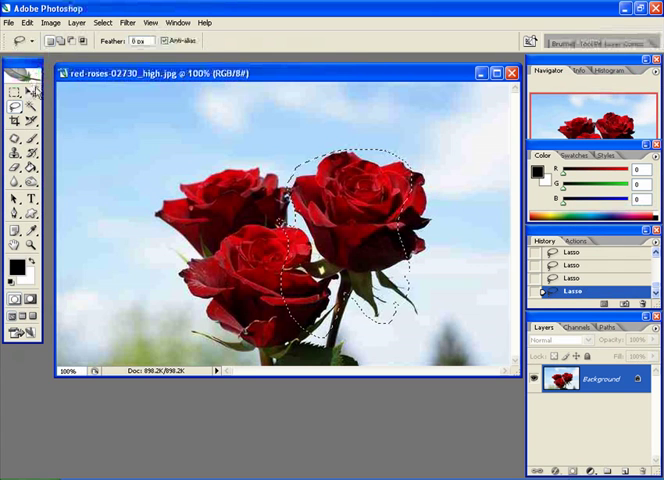
- Deselect via Select > Deselect so nothing remains selected on the roses photo
click(100, 22)
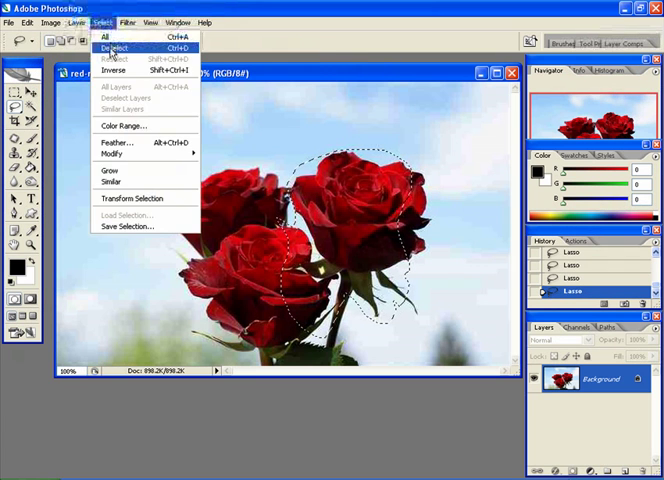
click(112, 48)
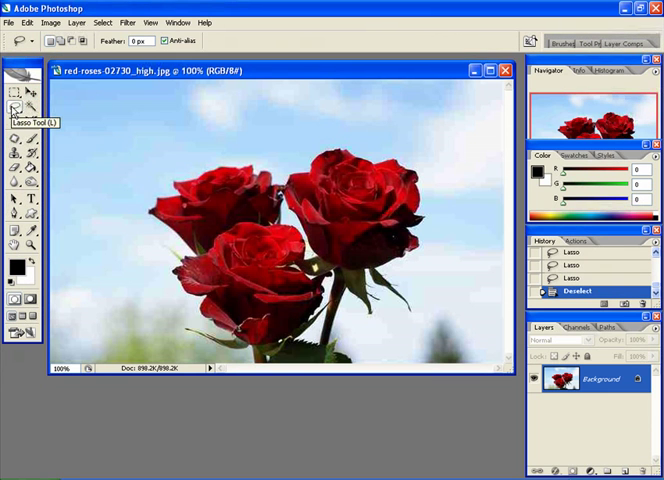
mouse_move(60, 42)
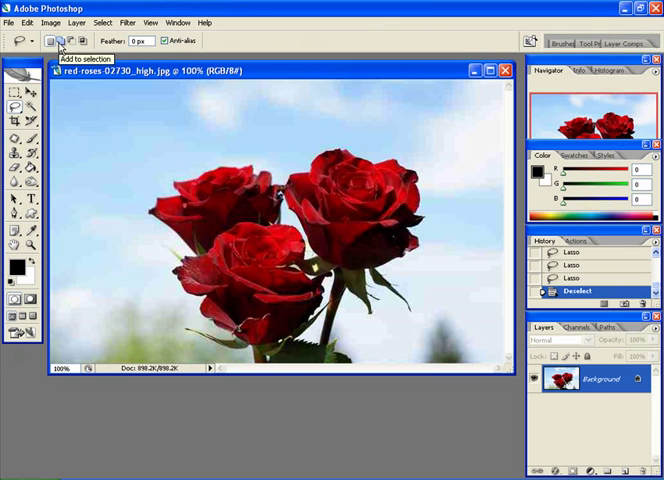